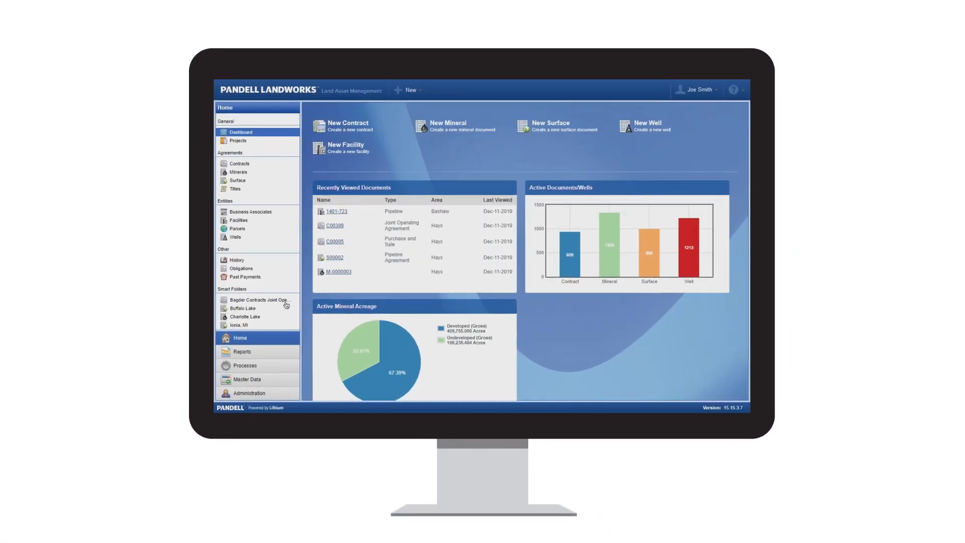
# Bring up the Details page for split A of mineral M00004
pyautogui.click(259, 299)
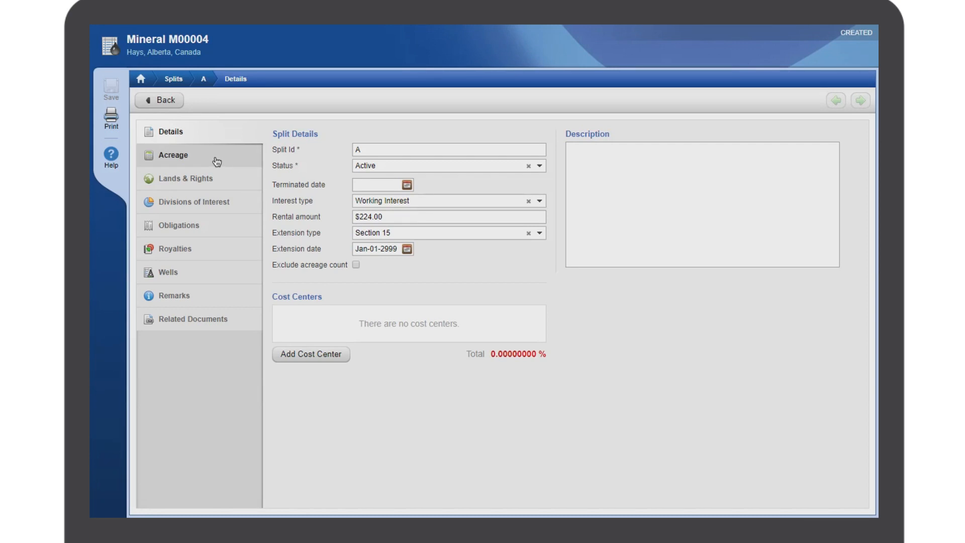
# Show split A's Acreage History and the developed-decrease row: 160 acres, well abandonment note
pyautogui.click(173, 154)
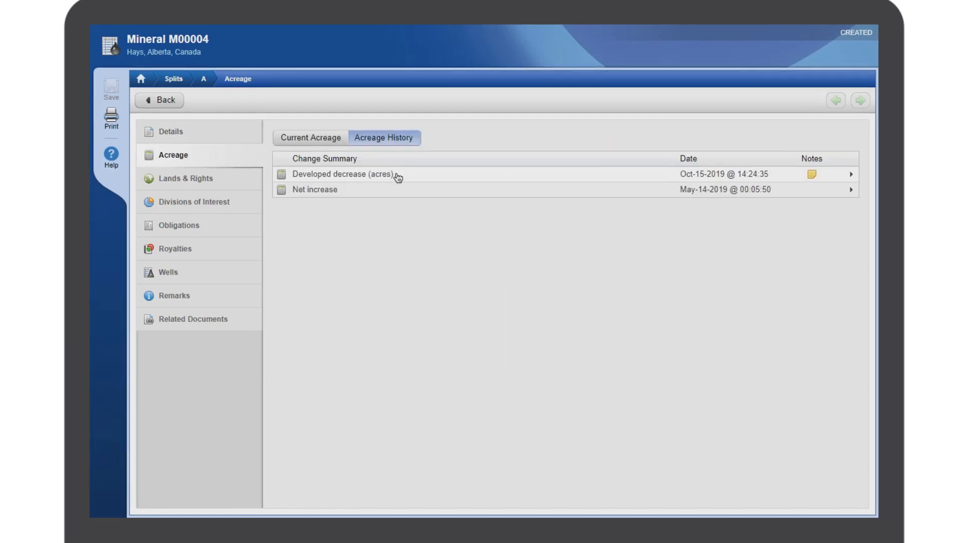
pyautogui.click(342, 174)
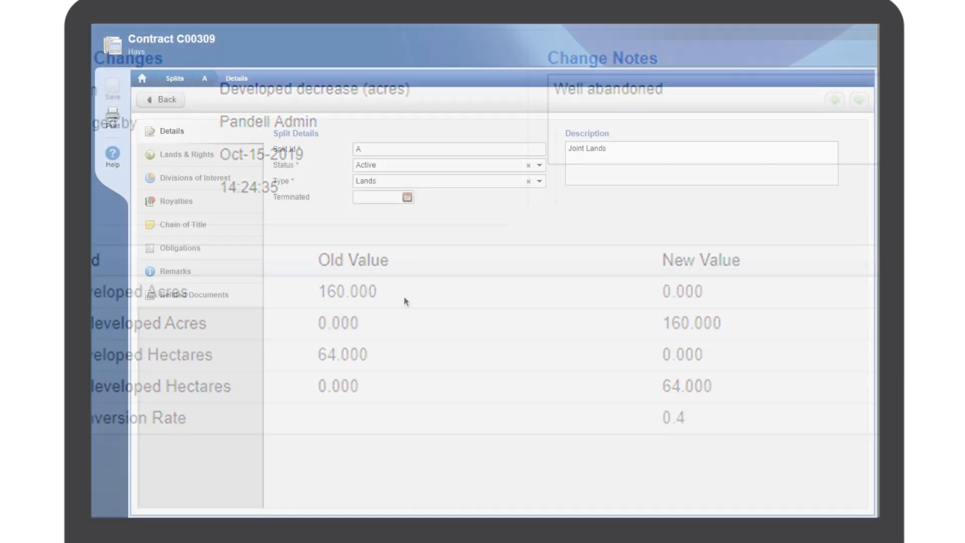
# Show contract C00309's chain-of-title events and the ownership diagram with its flagged deficiency
pyautogui.click(183, 224)
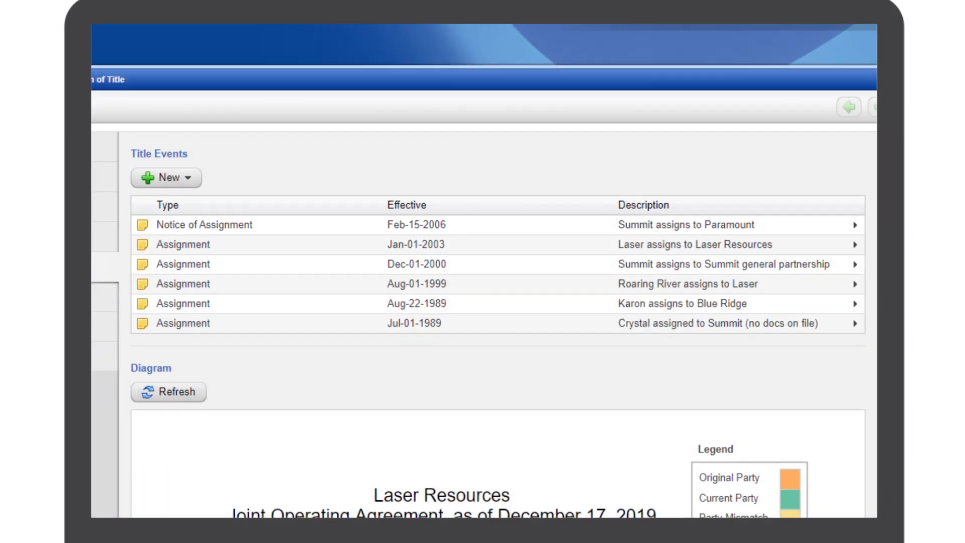
pyautogui.scroll(-3)
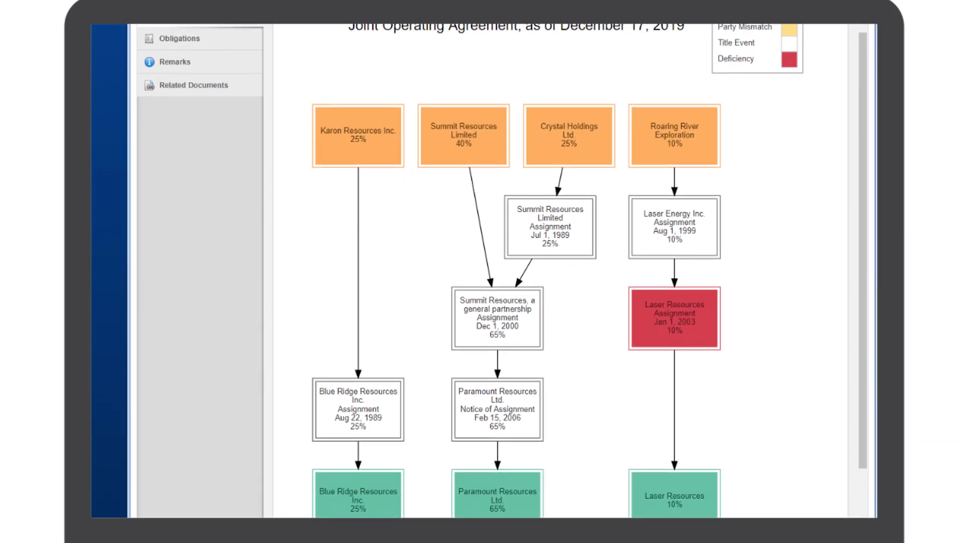